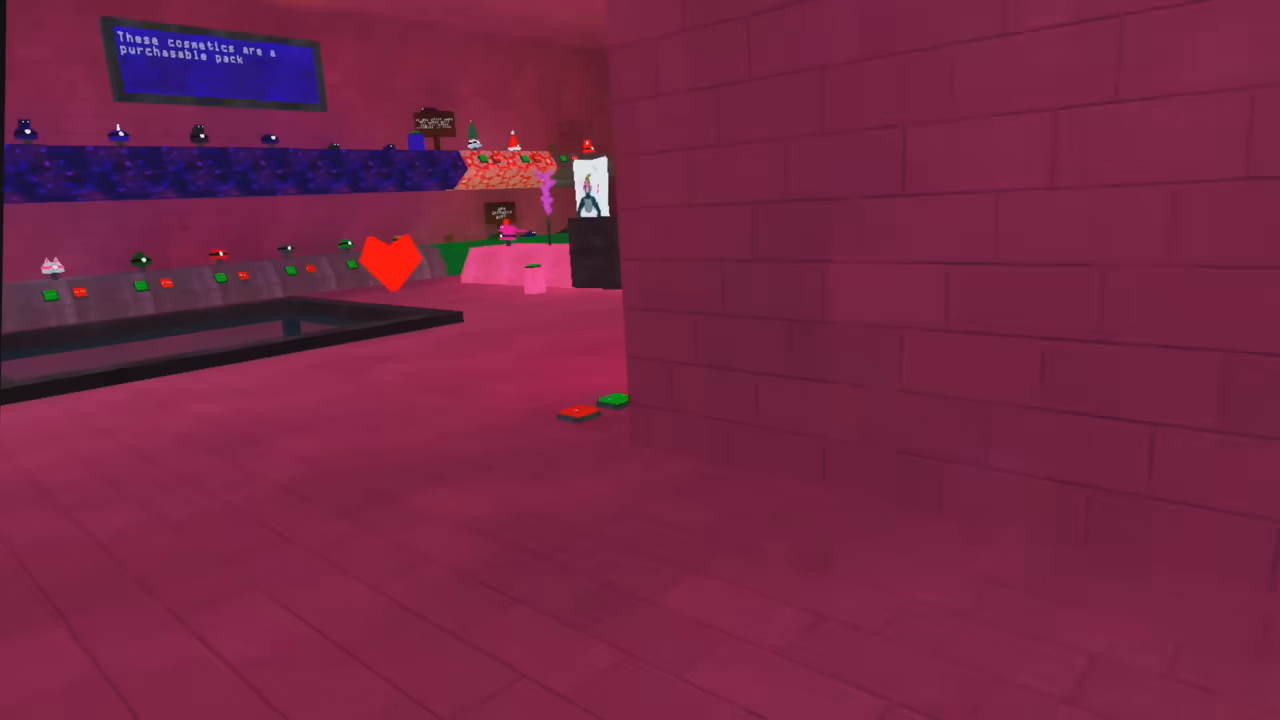
mouse_move(640, 360)
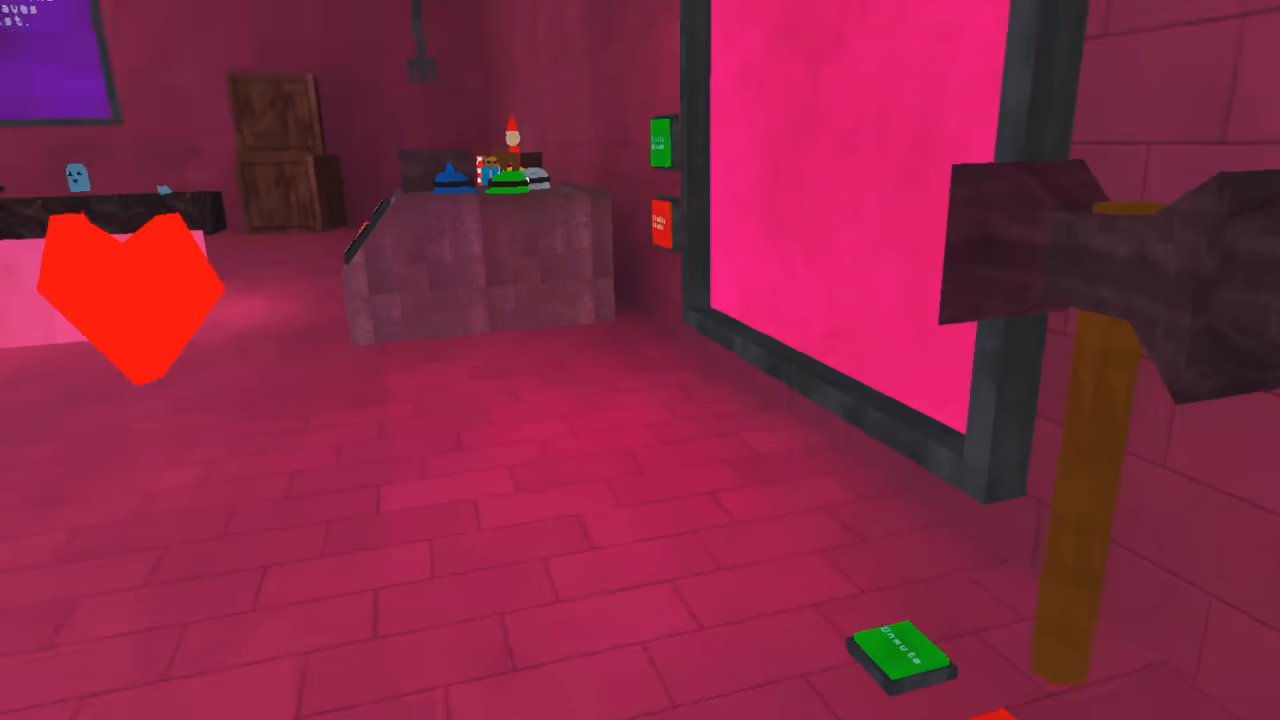